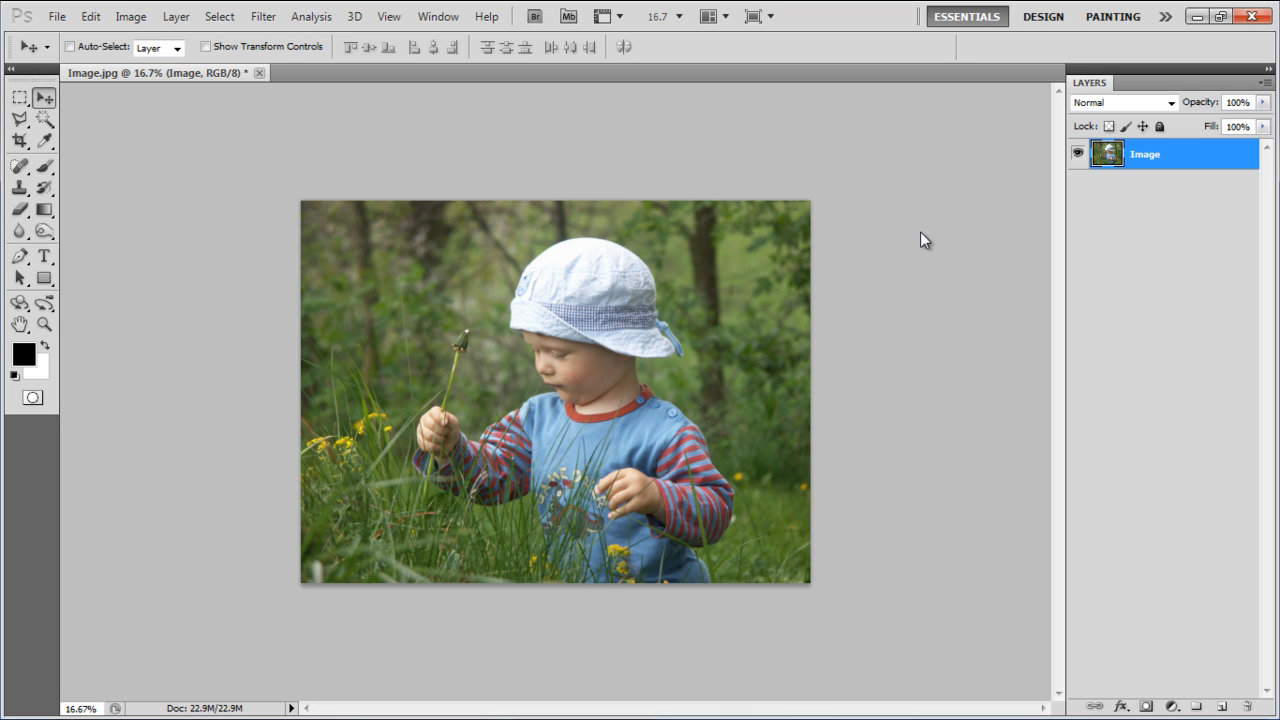
Duplicate the Image layer and convert 'Image copy' into a smart object
right_click(1154, 155)
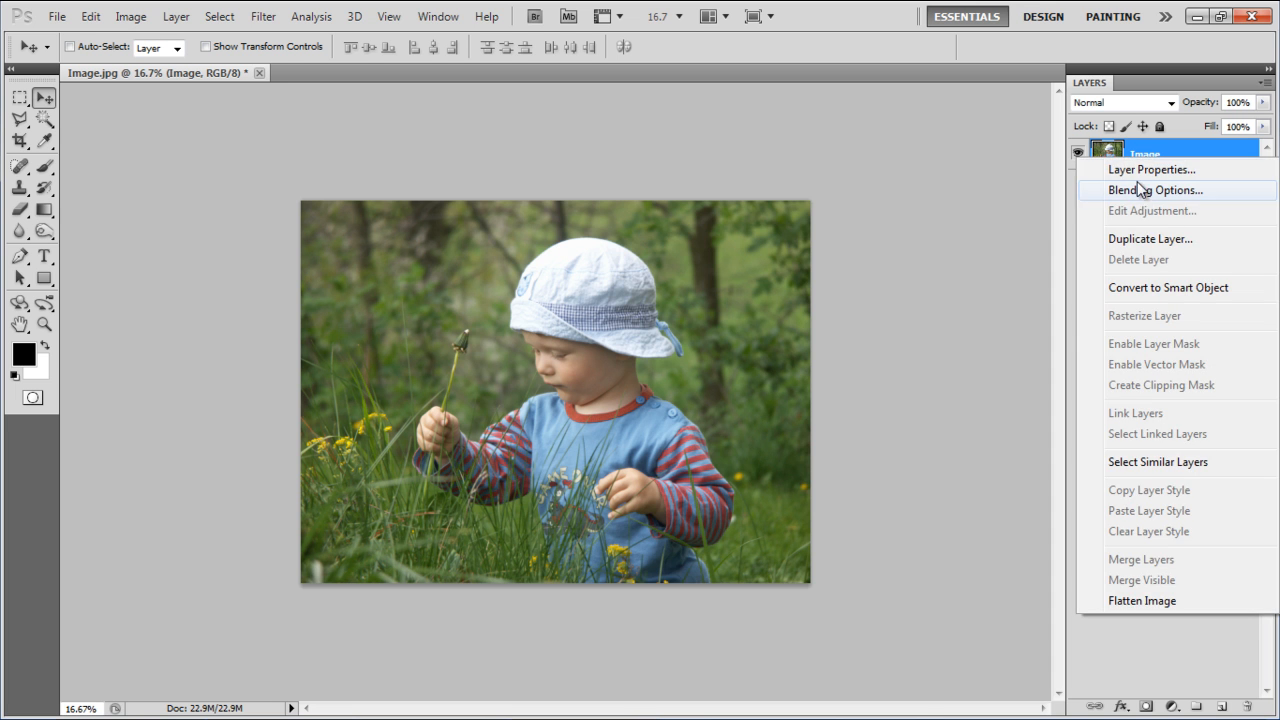
left_click(1150, 238)
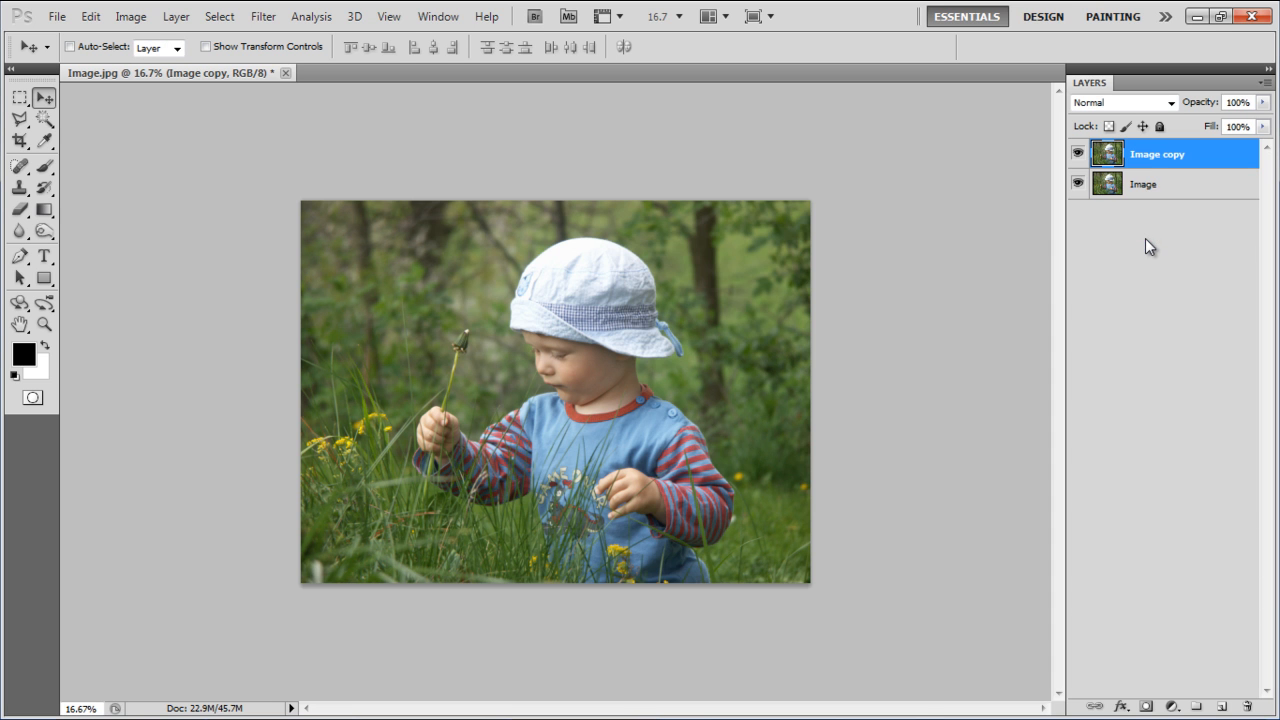
right_click(1187, 154)
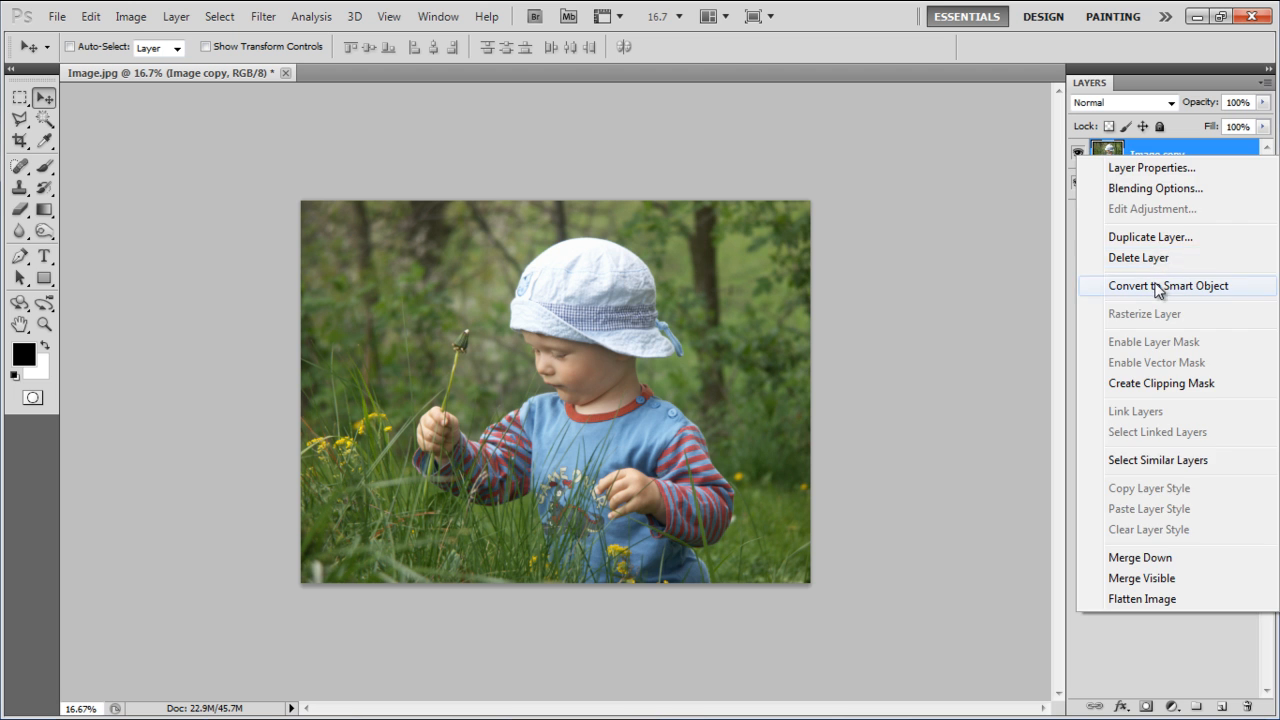
left_click(488, 107)
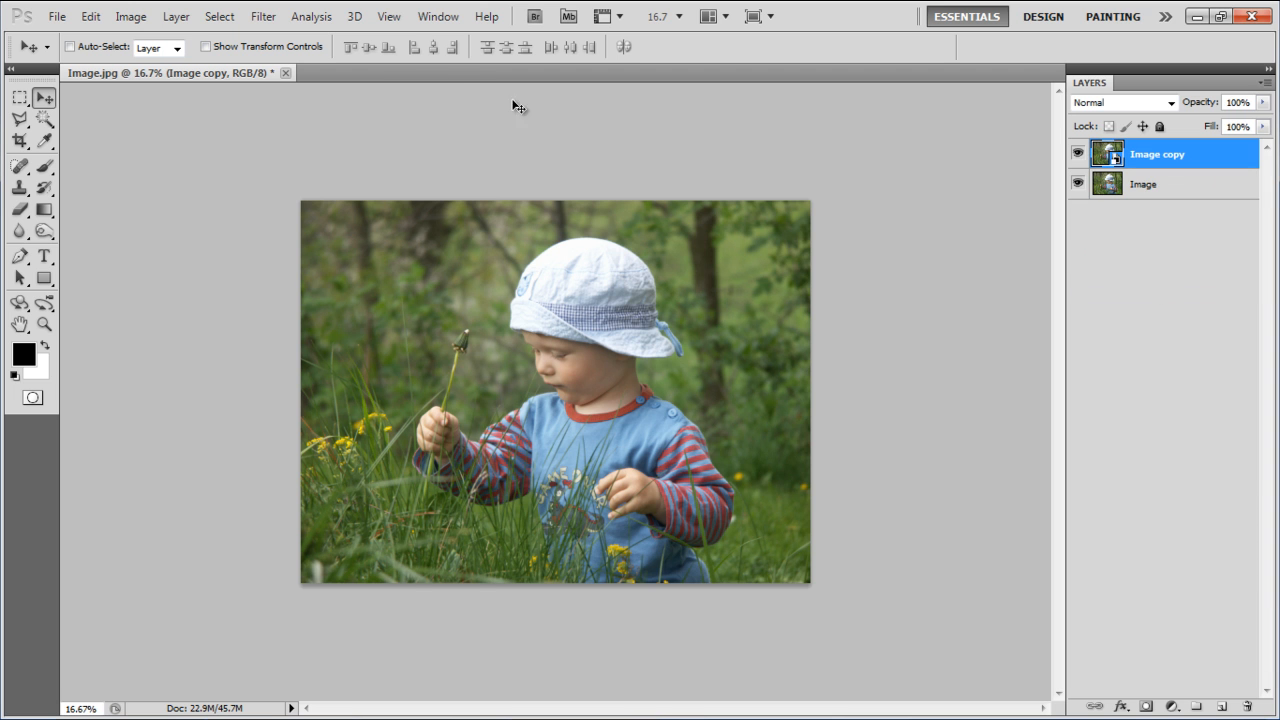
Apply a Motion Blur filter with 45° angle and 300 px distance to Image copy
left_click(233, 17)
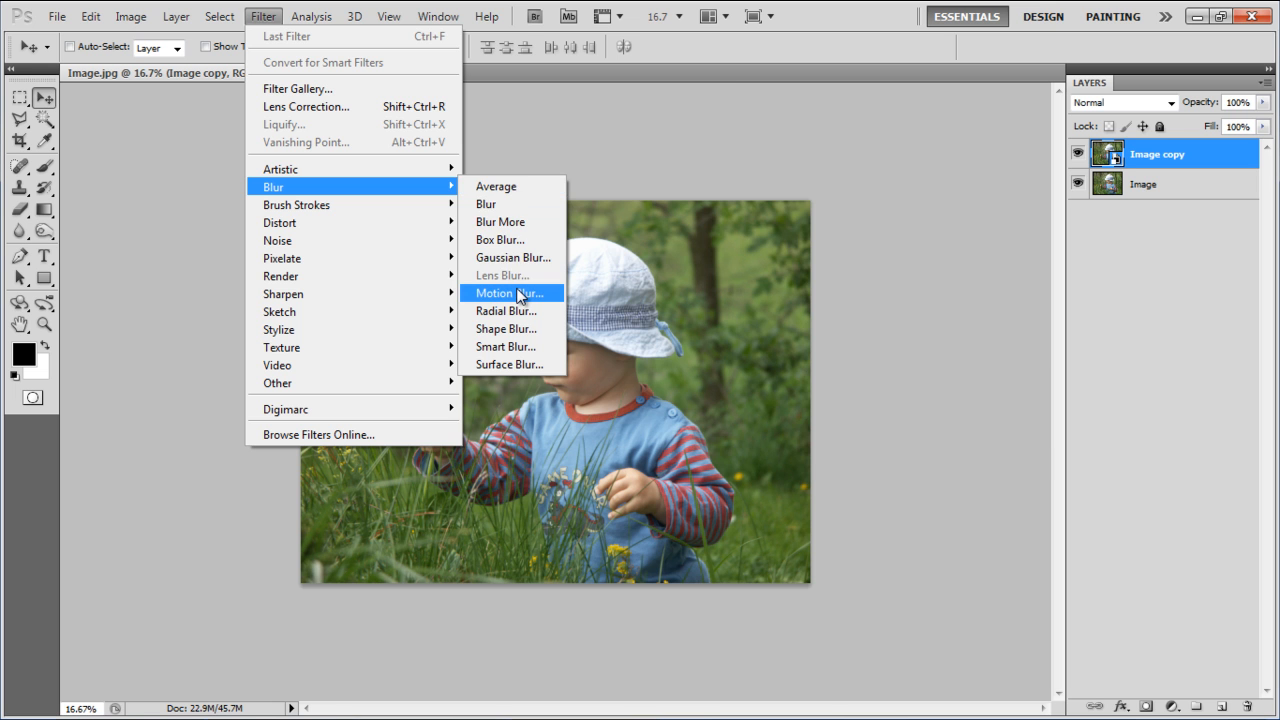
left_click(510, 293)
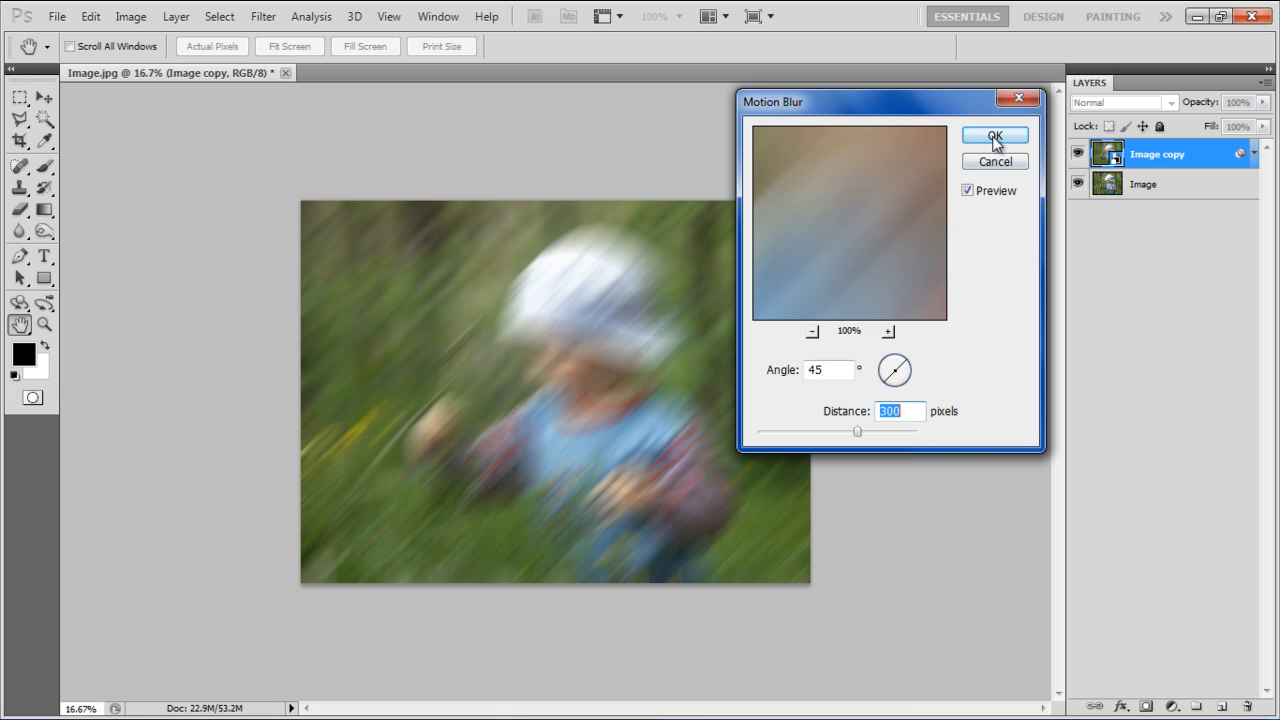
left_click(989, 136)
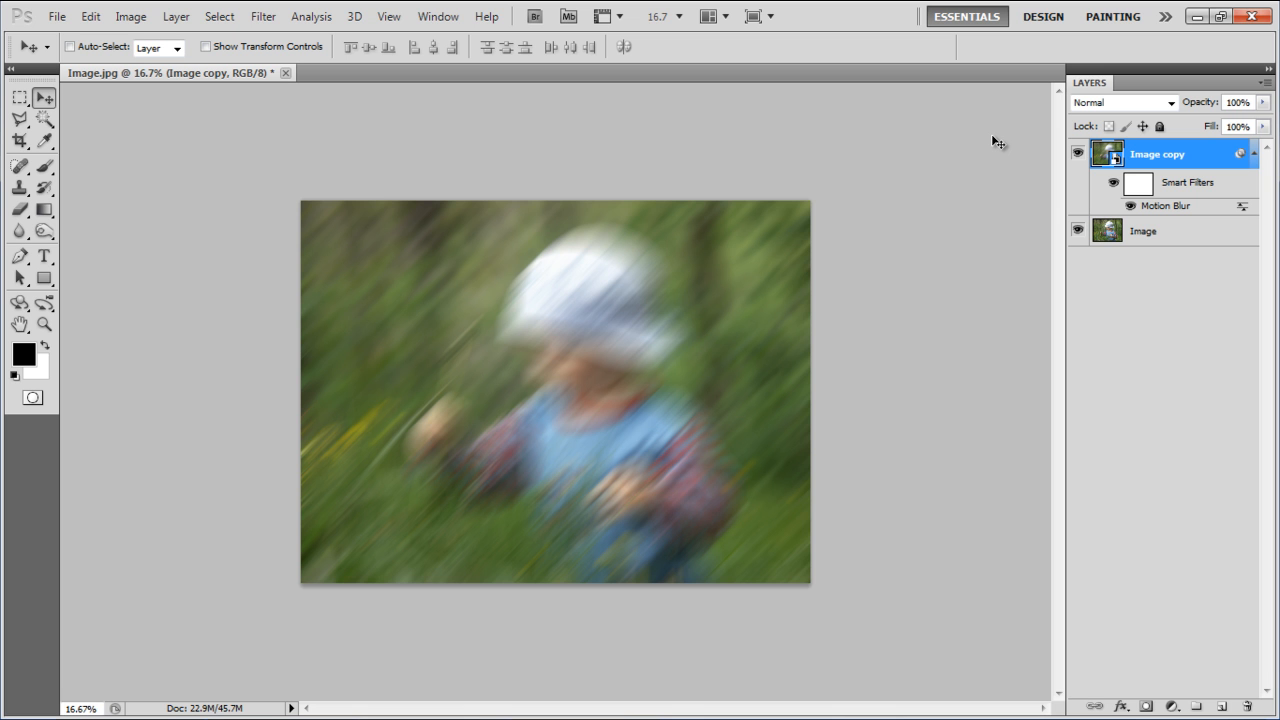
Duplicate the blurred copy, change its Motion Blur angle to -45°, and blend it as Soft Light
right_click(1174, 154)
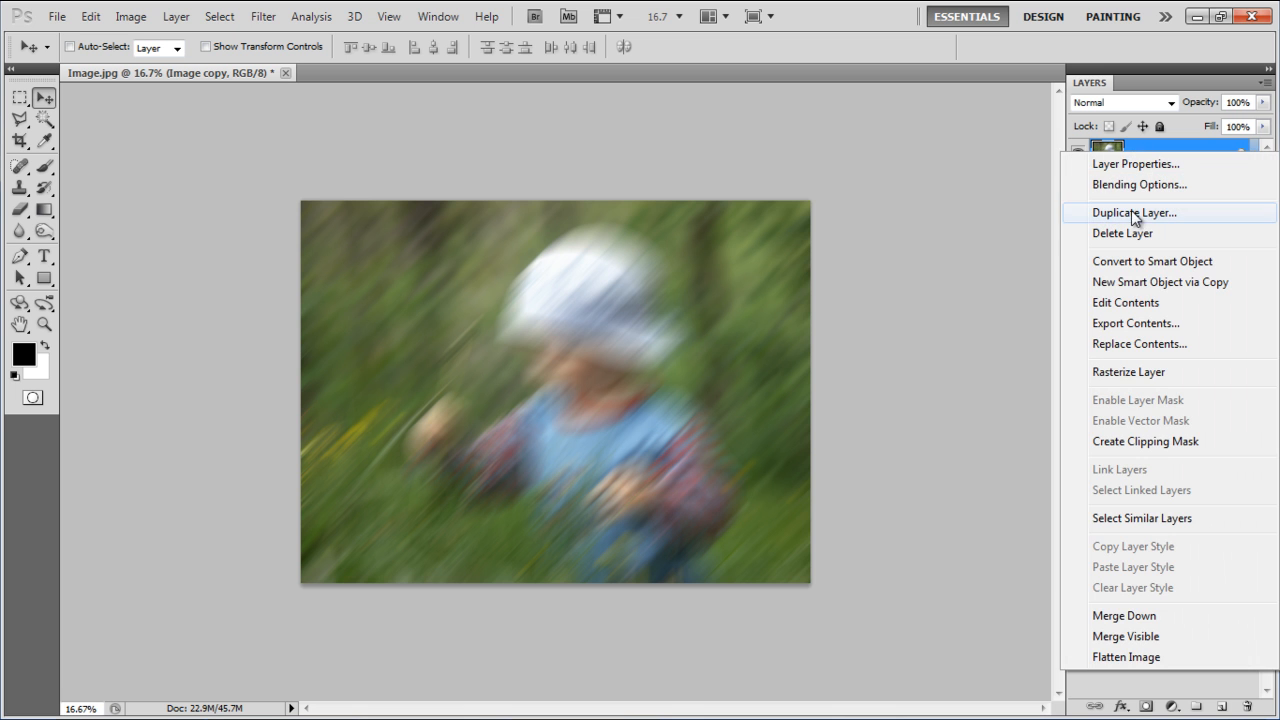
left_click(1134, 212)
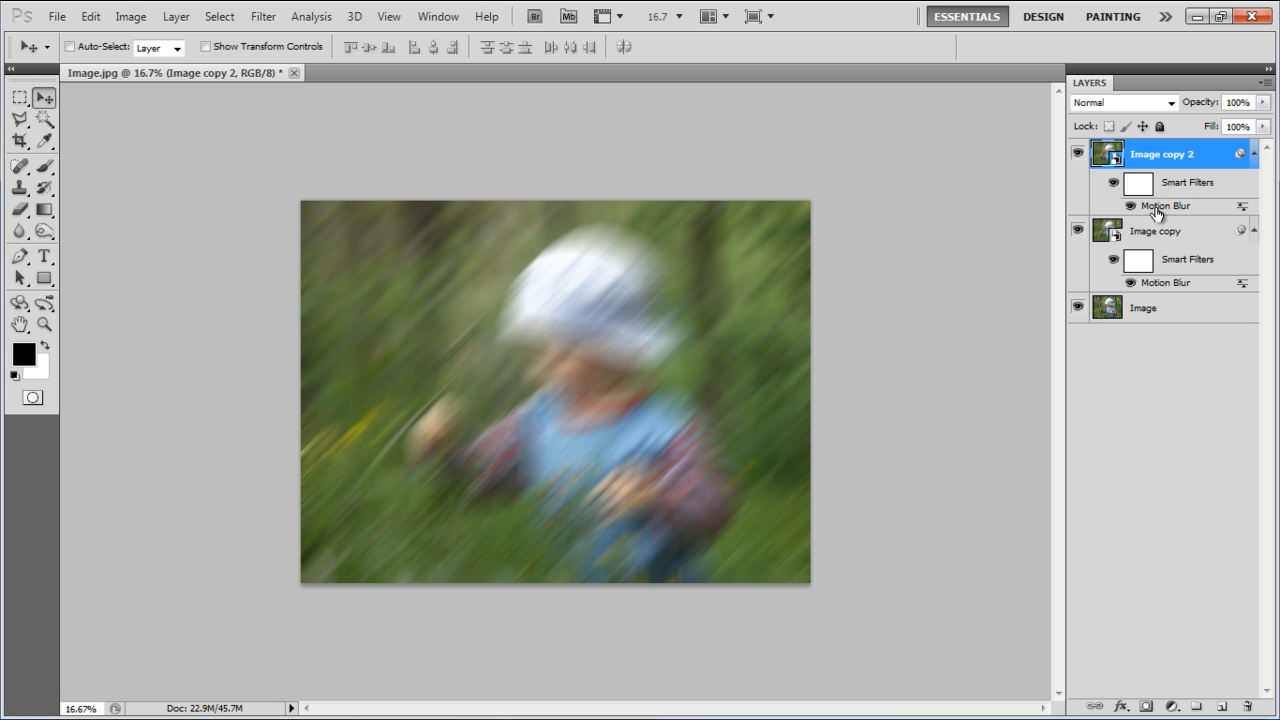
double_click(1163, 206)
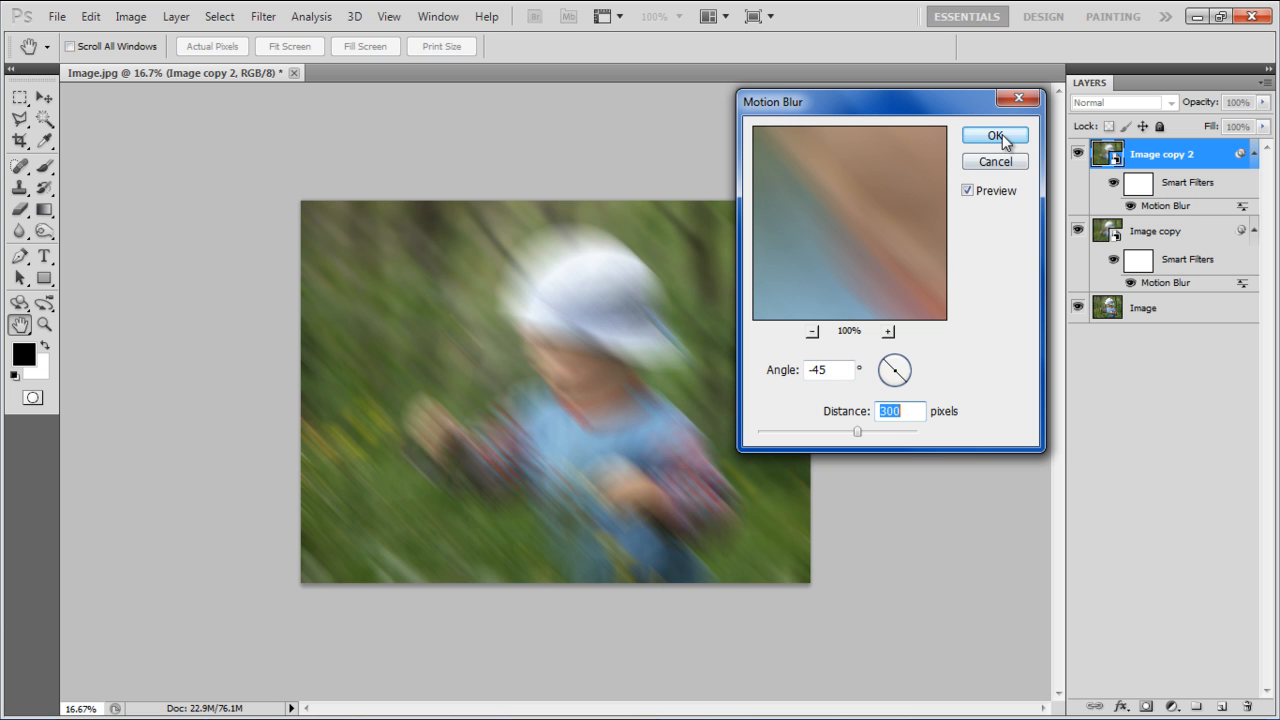
left_click(994, 136)
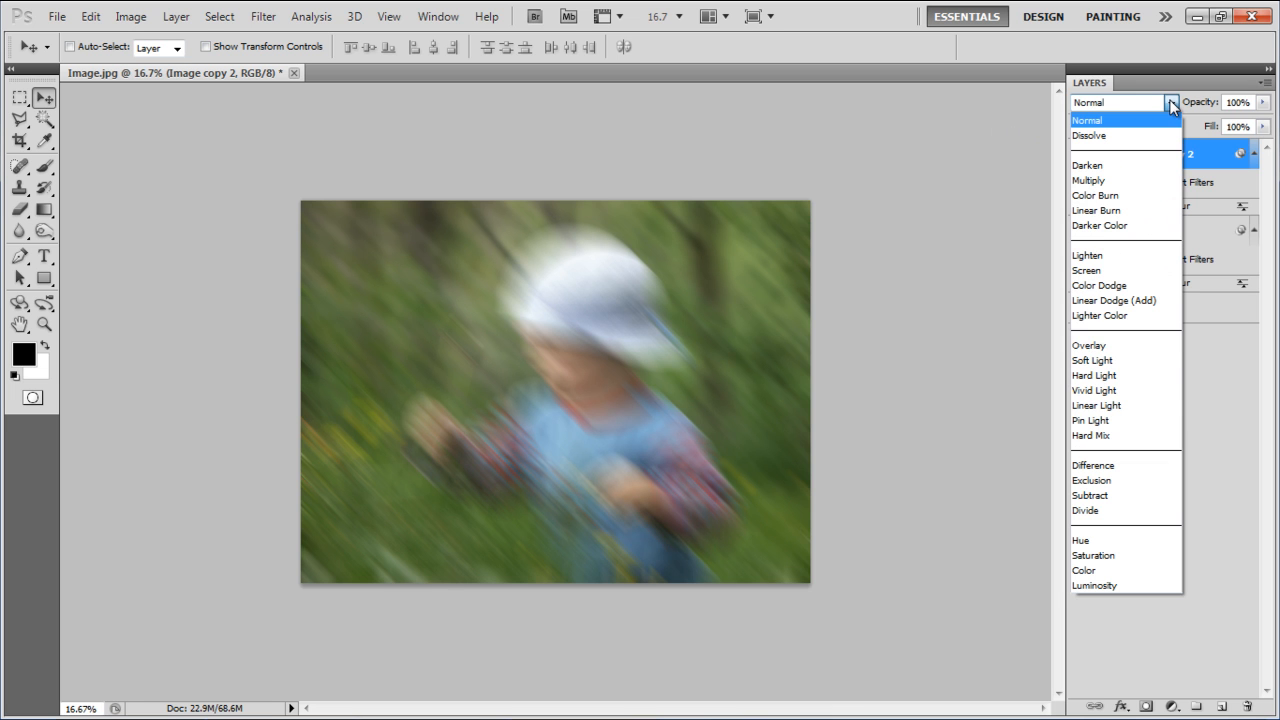
mouse_move(1110, 362)
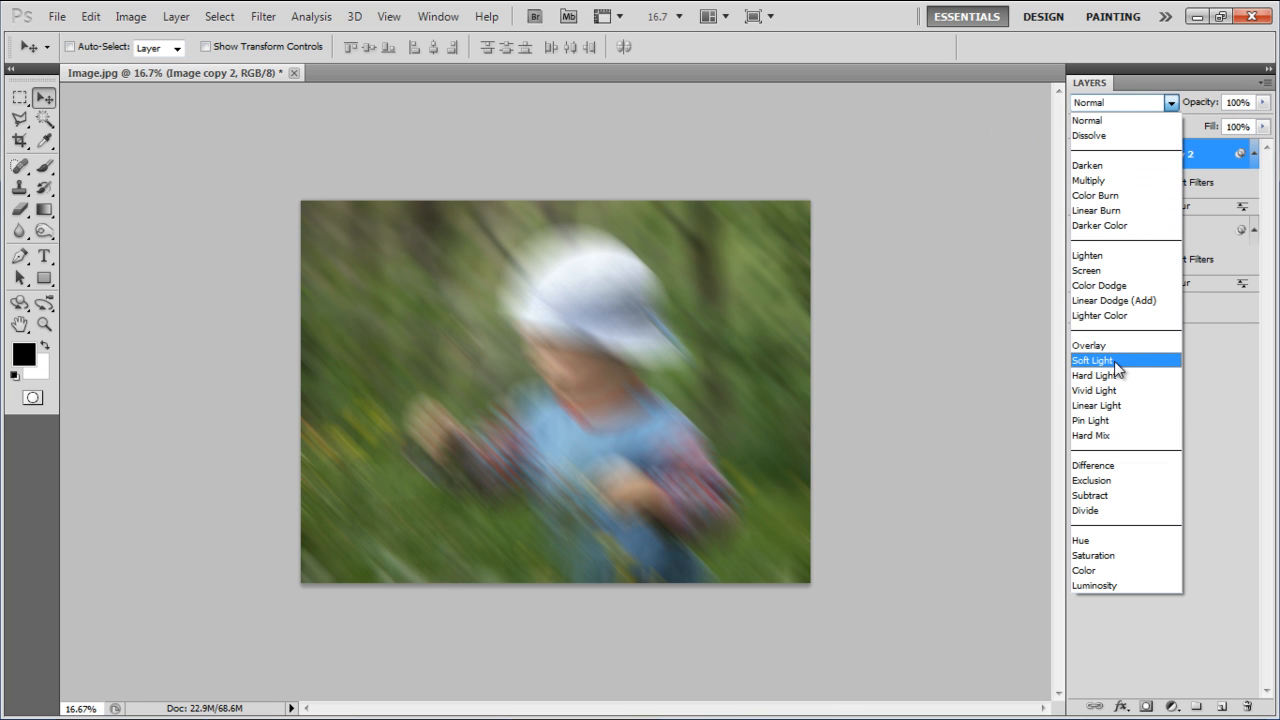
left_click(1092, 360)
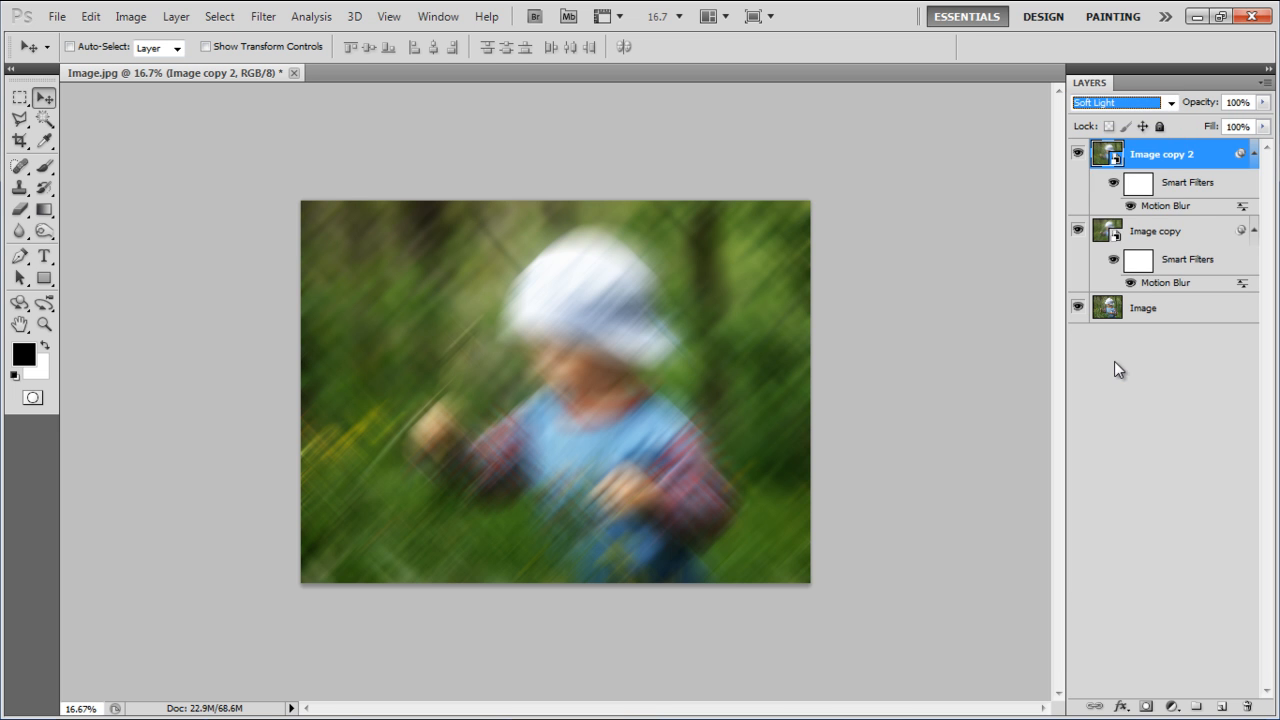
Create Image copy 3 with a vertical 90° Motion Blur, blended as Soft Light
right_click(1160, 155)
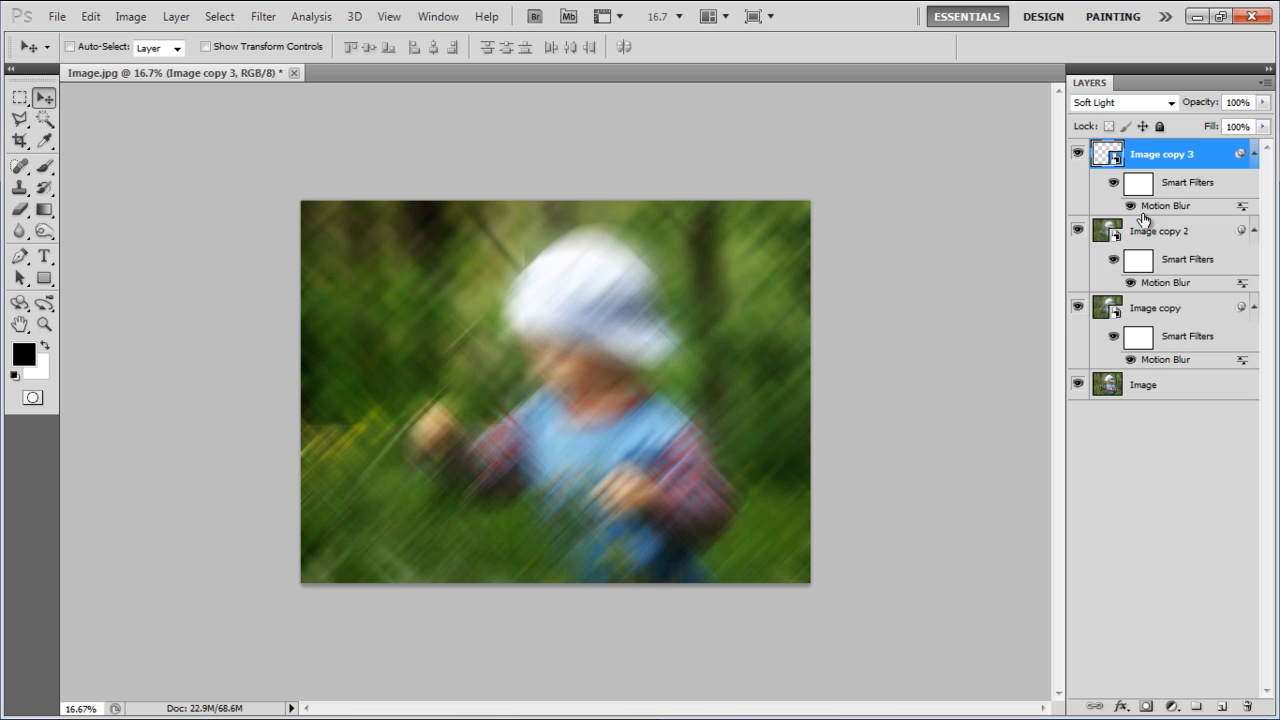
double_click(1155, 207)
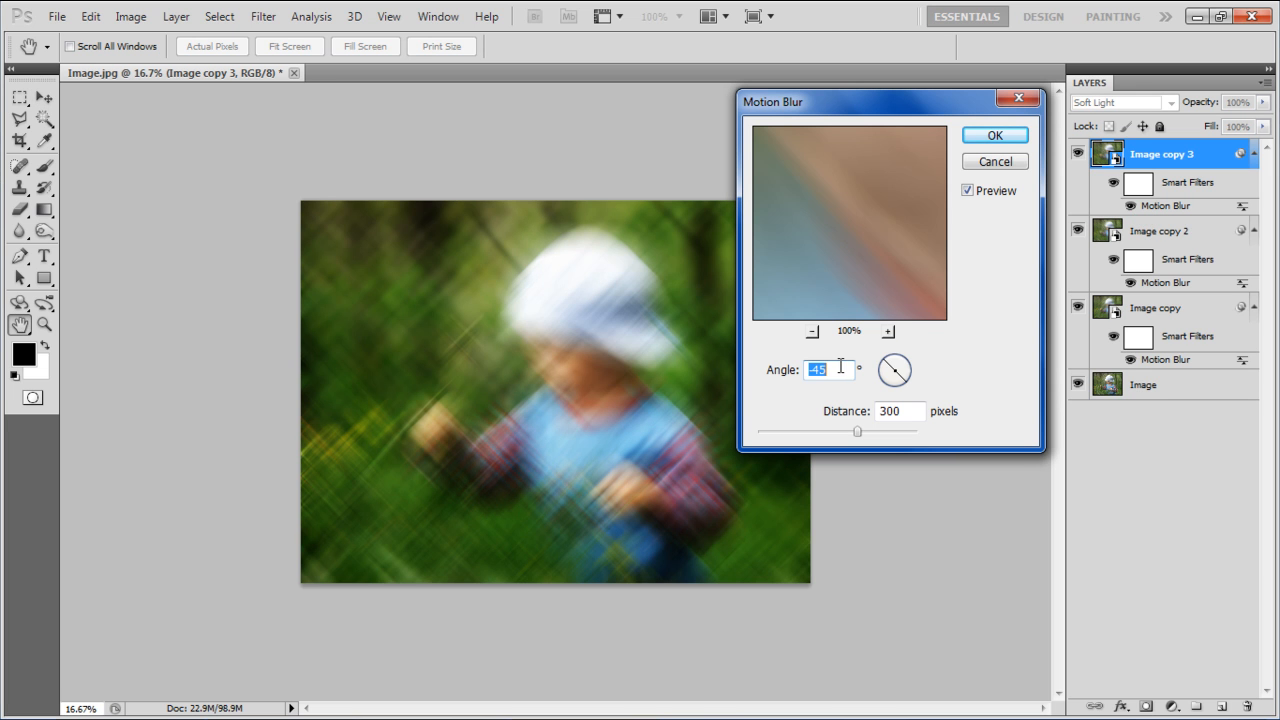
type("90")
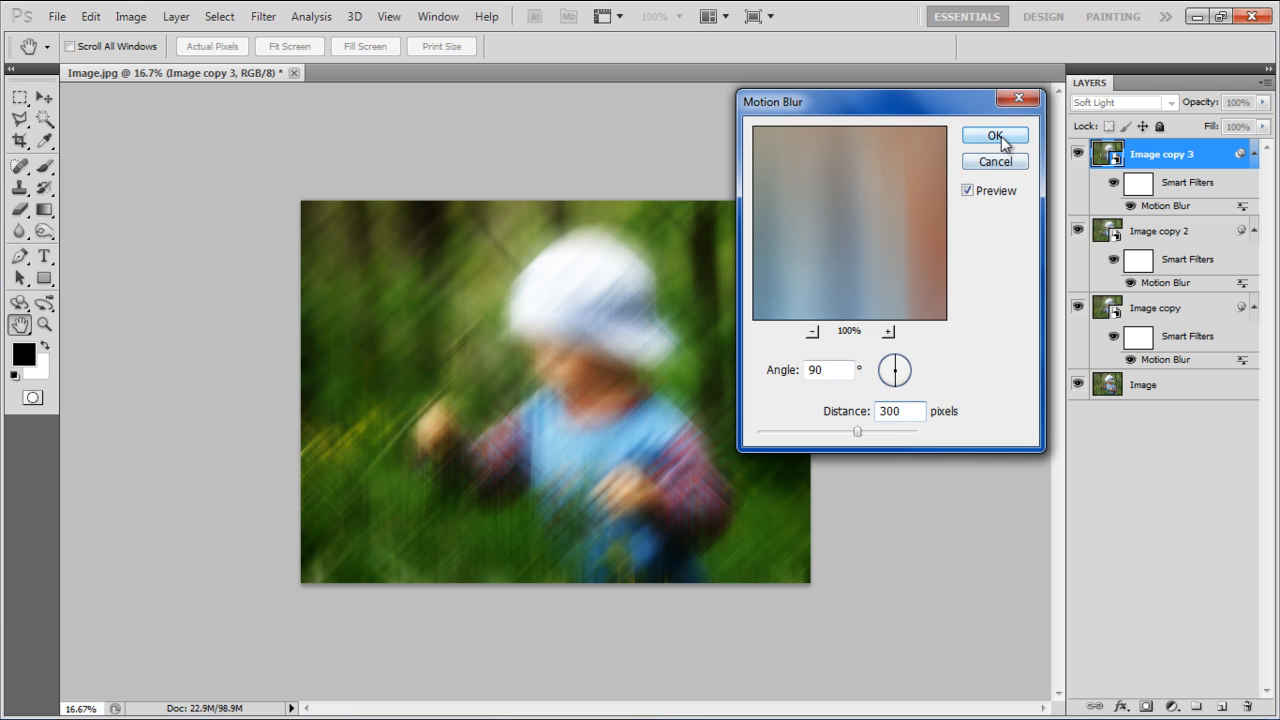
left_click(992, 136)
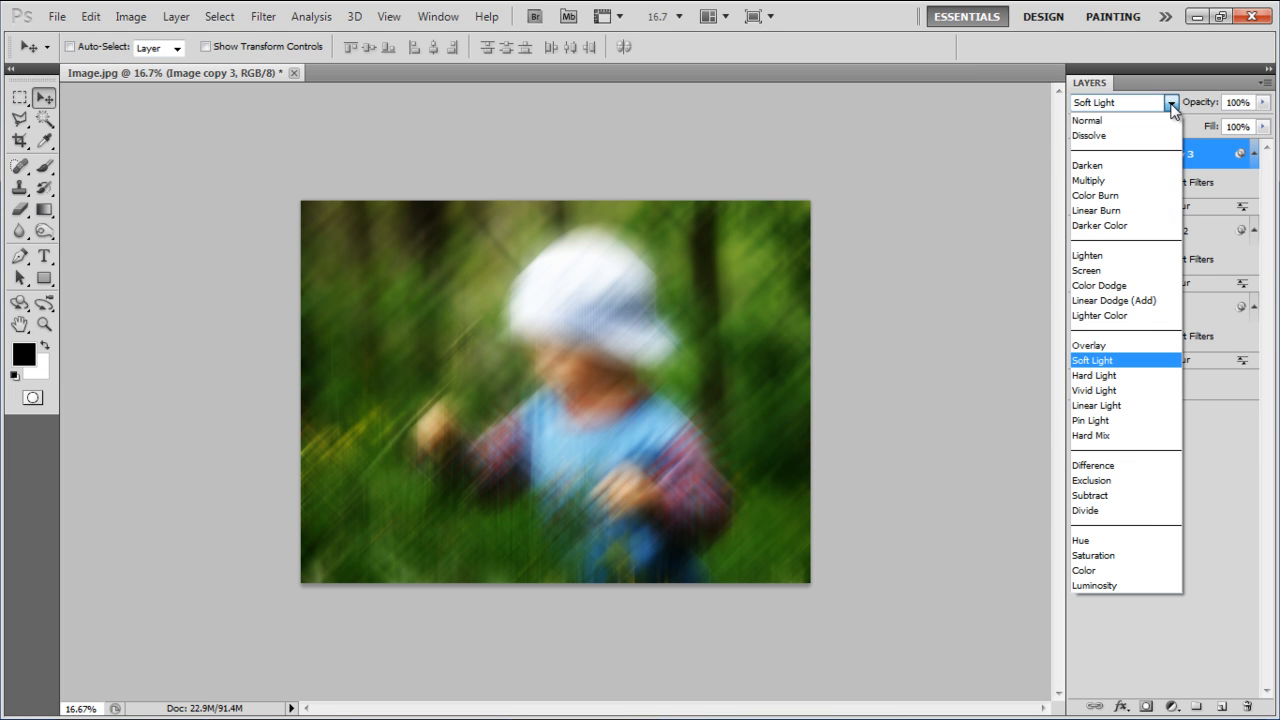
left_click(1088, 345)
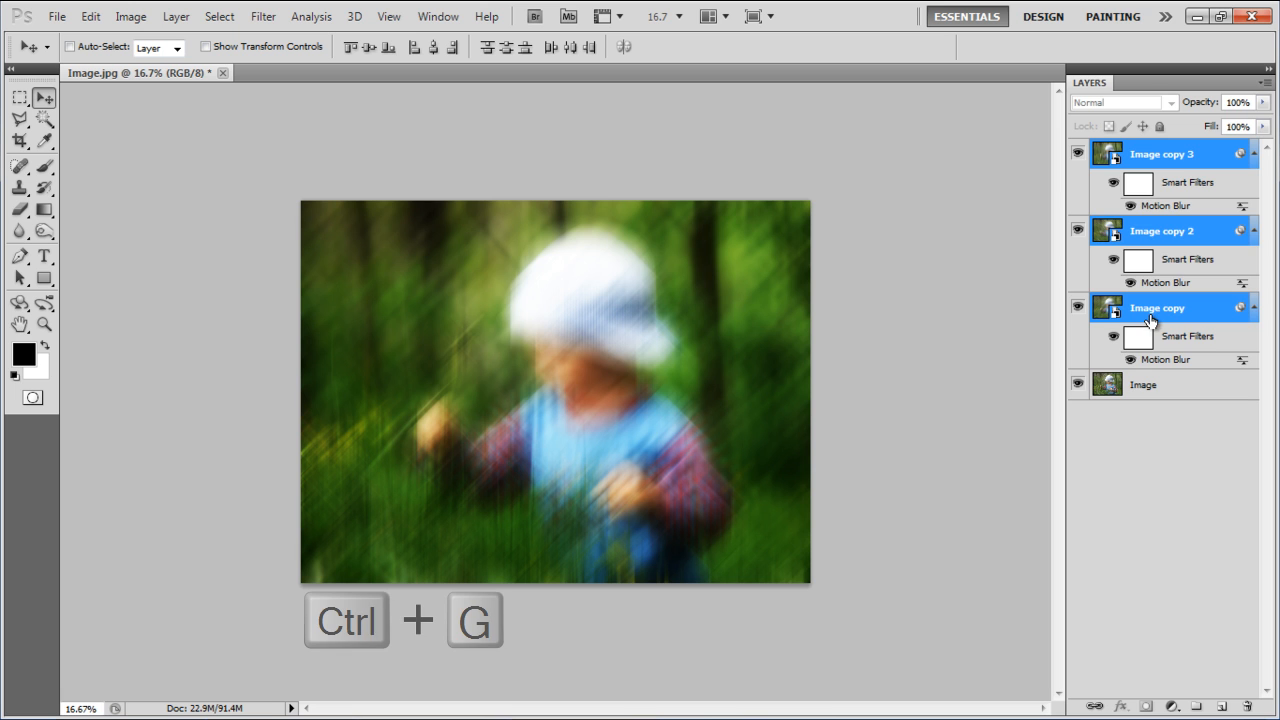
Group the three blurred copies into Group 1 with Ctrl+G and add a layer mask
key("ctrl+g")
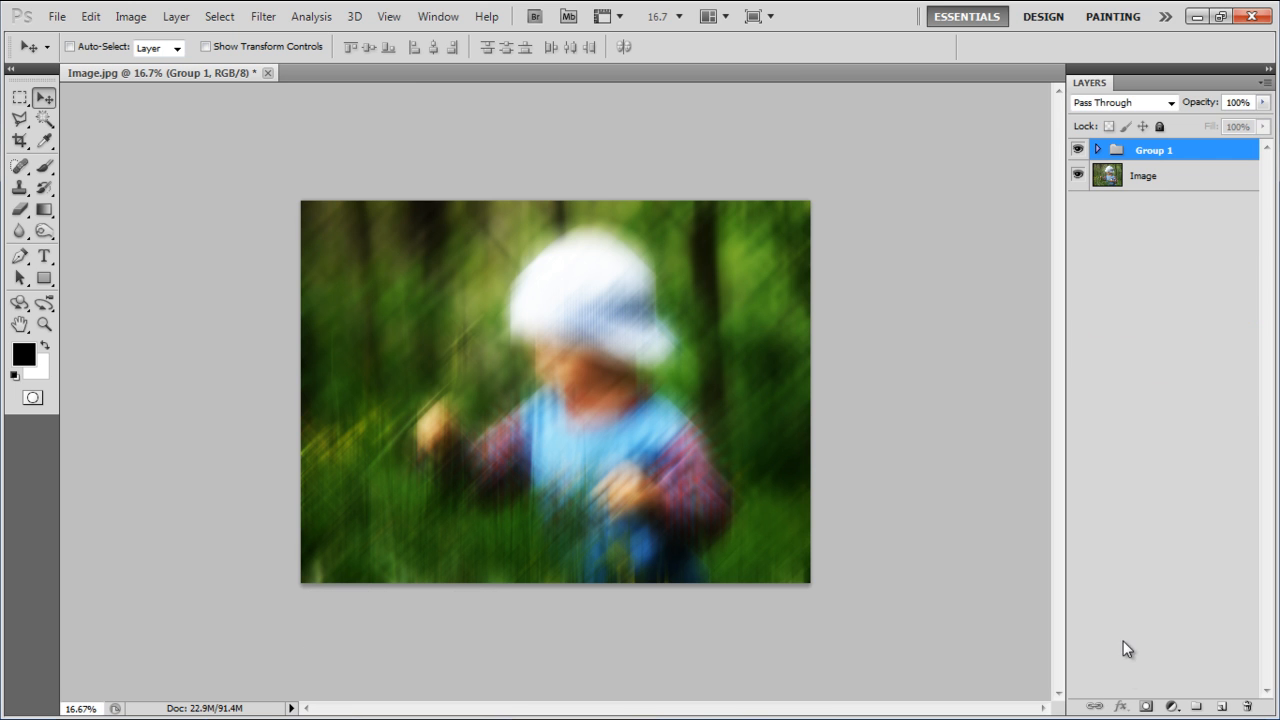
left_click(1146, 706)
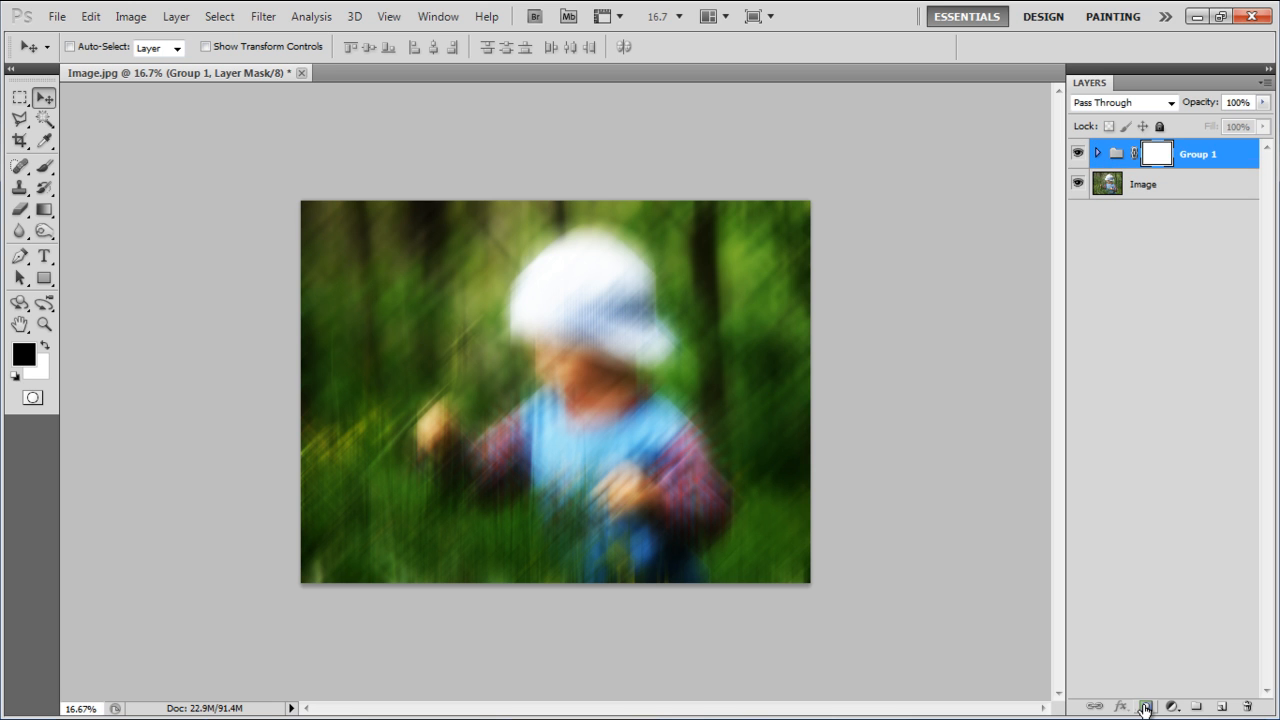
mouse_move(112, 206)
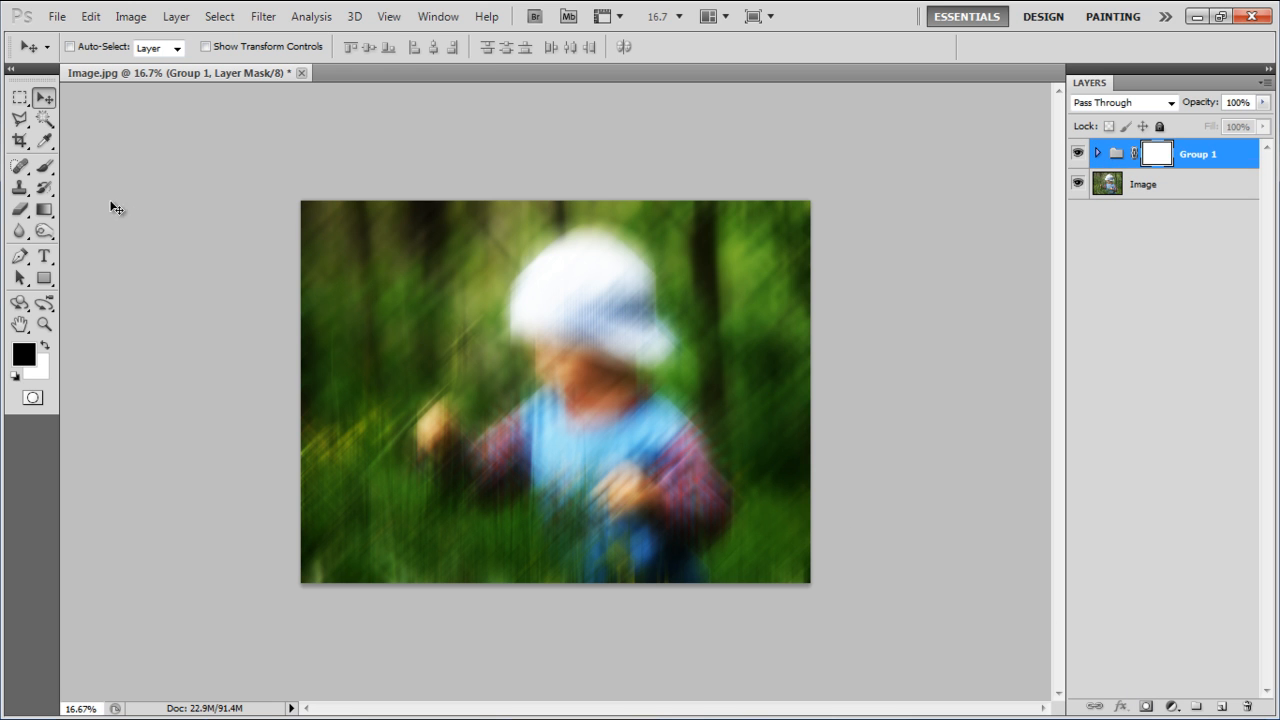
Paint over the child on the group mask with the Brush tool to reveal sharp detail
left_click(14, 159)
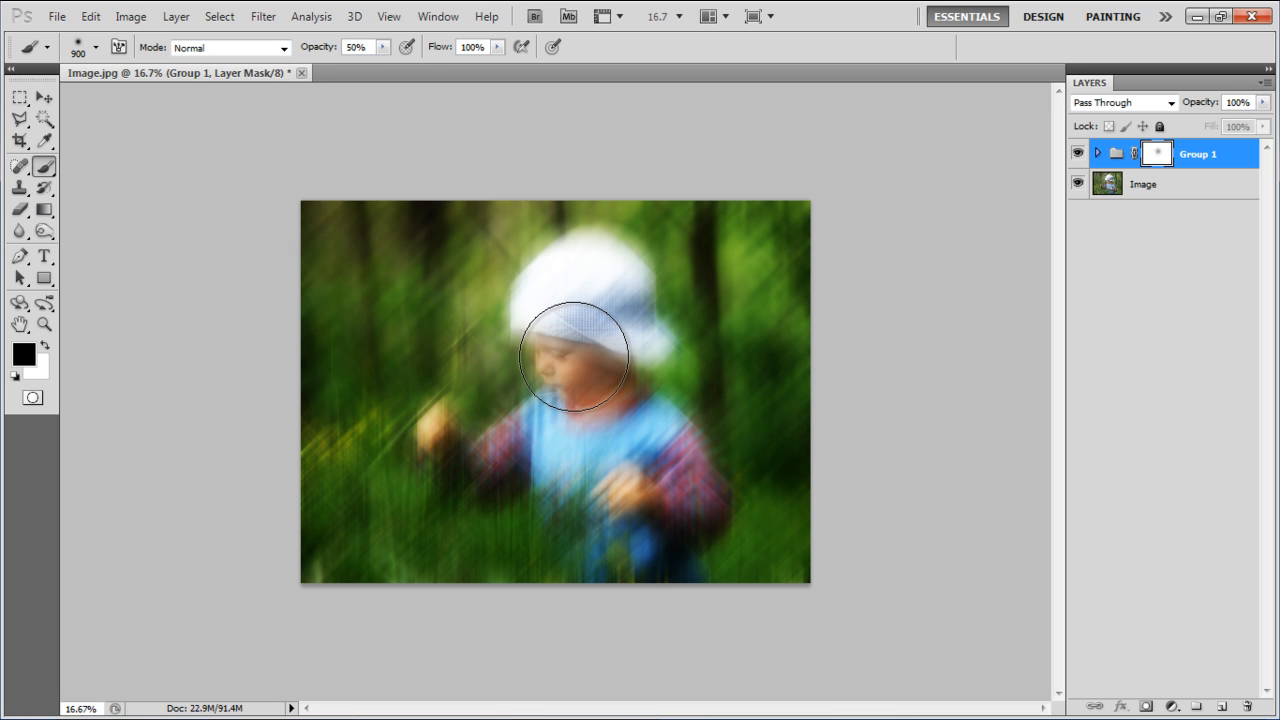
left_click_drag(572, 357, 568, 322)
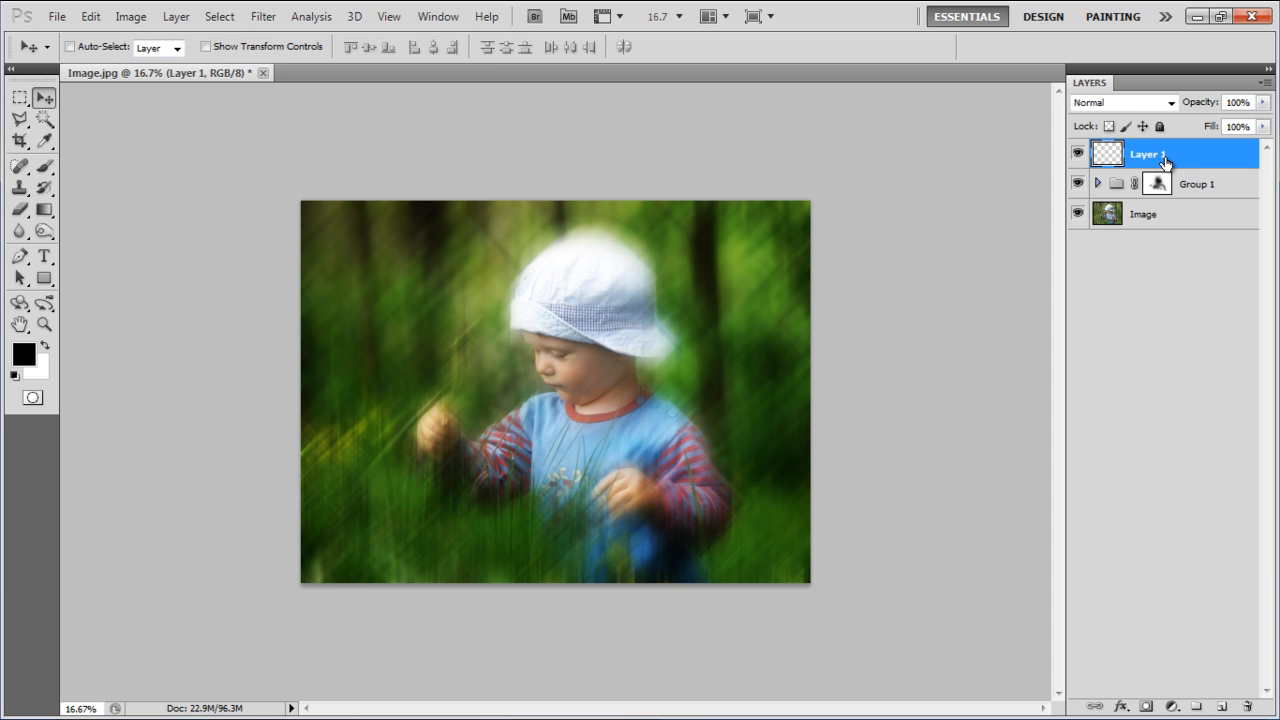
Rename Layer 1 to 'Glow' and set the brush colour to pale yellow f6f9ae
type("Glow")
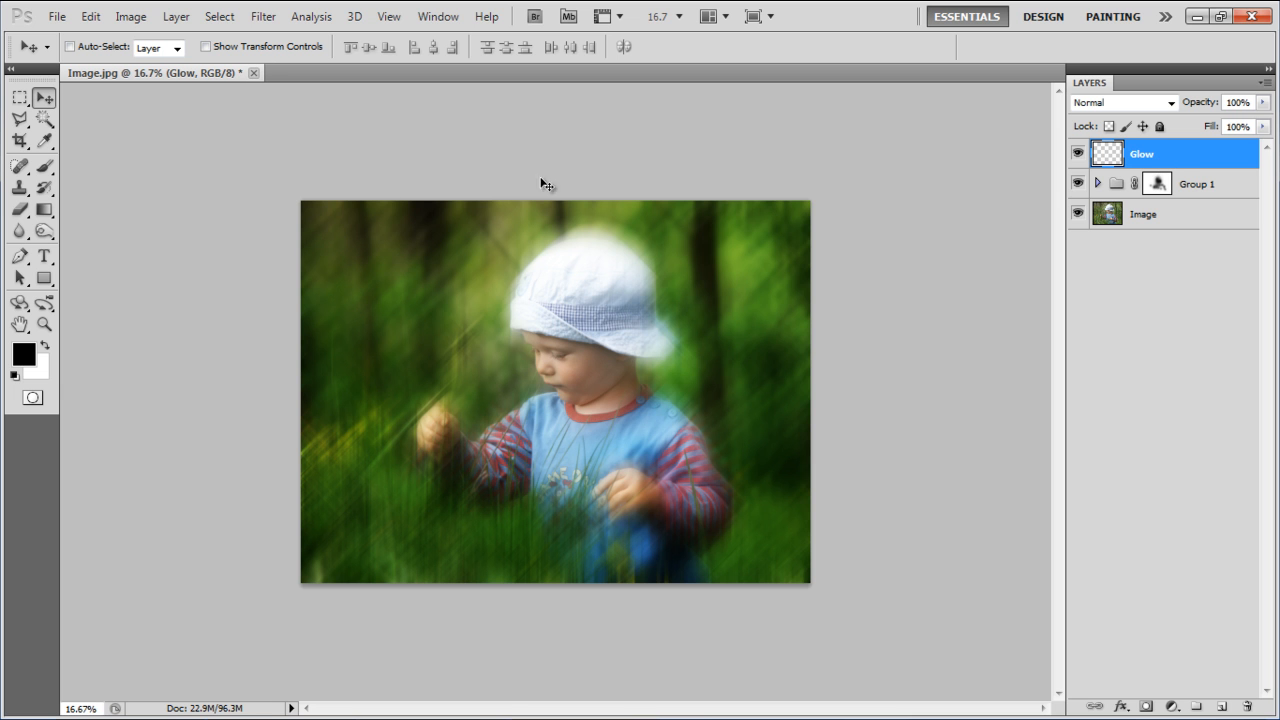
left_click(15, 158)
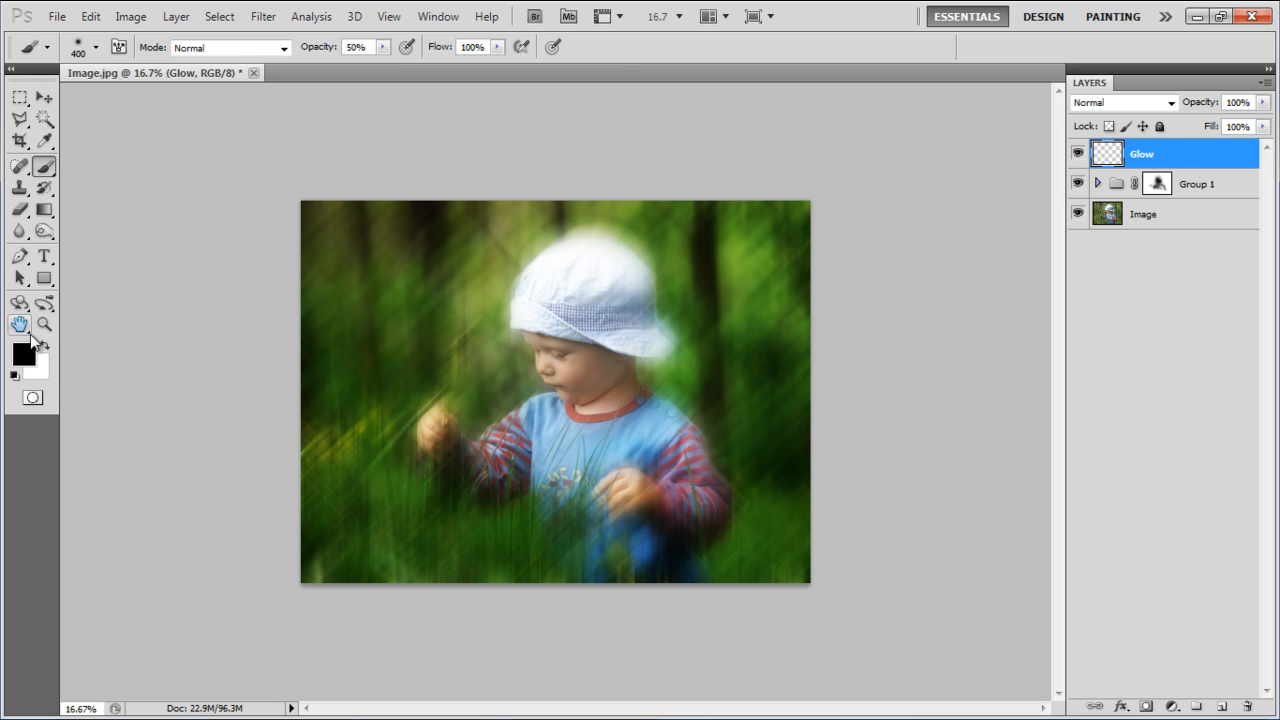
left_click(16, 353)
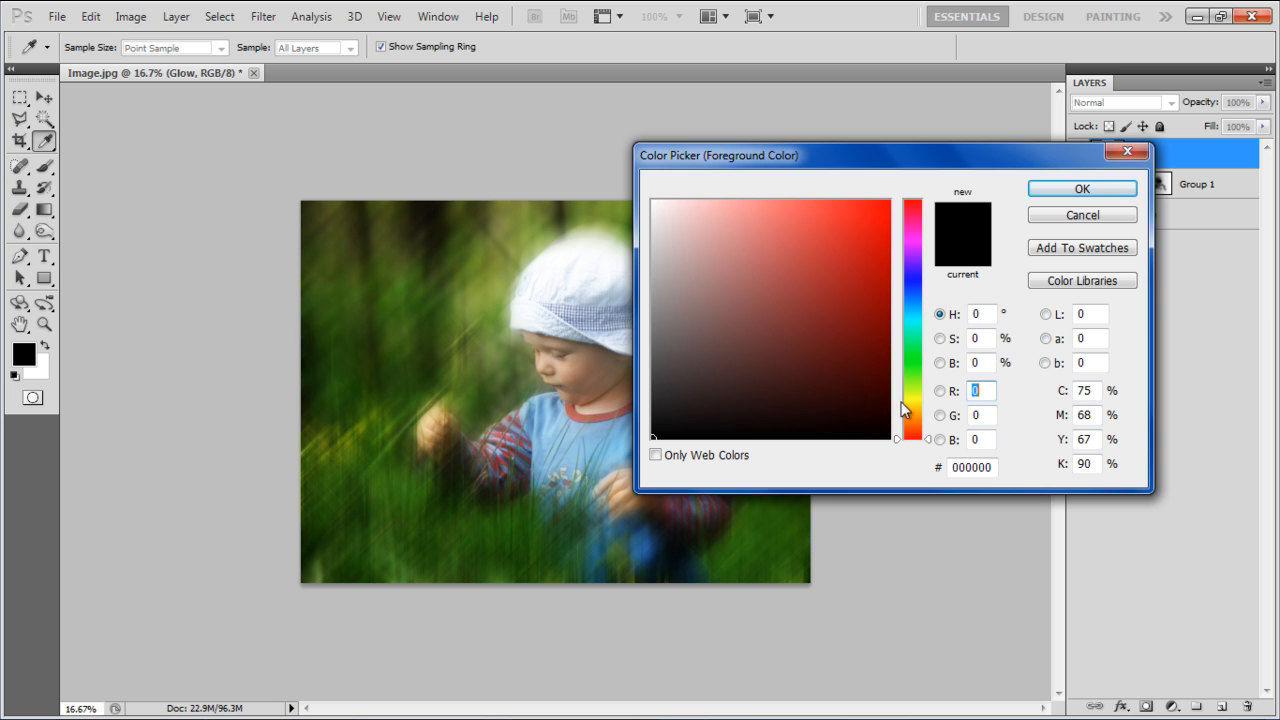
left_click(724, 206)
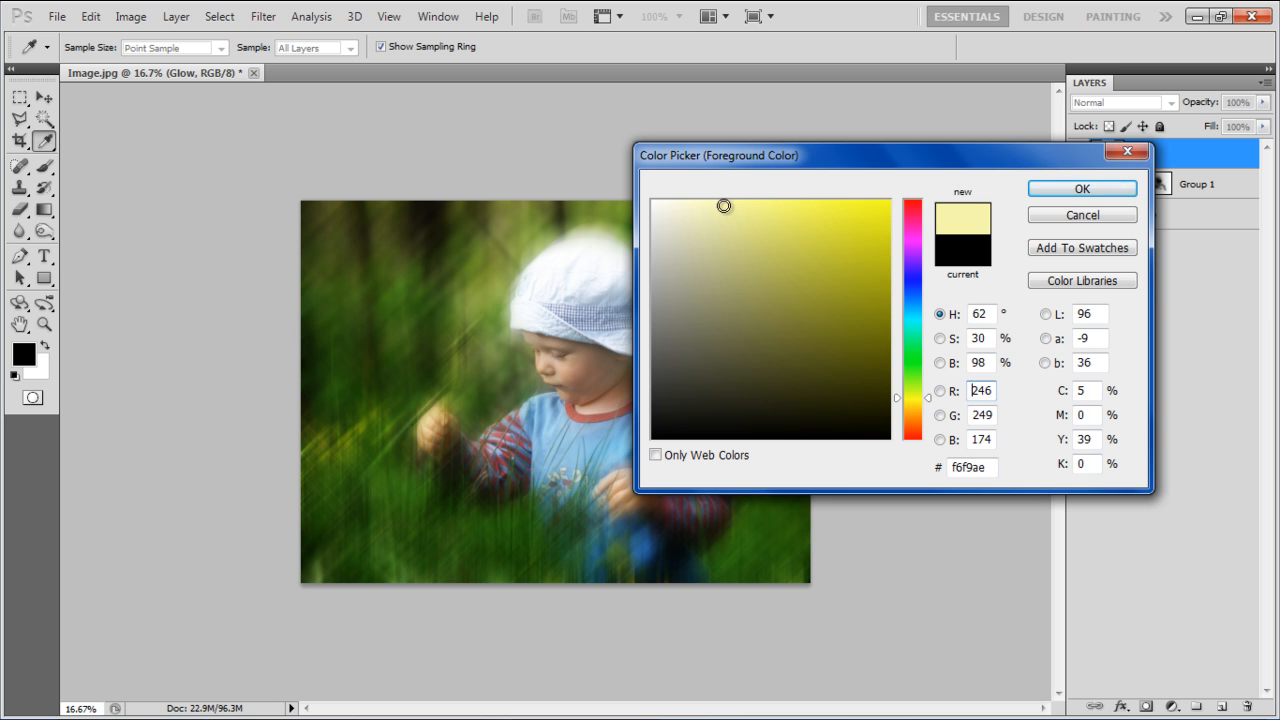
left_click(1081, 187)
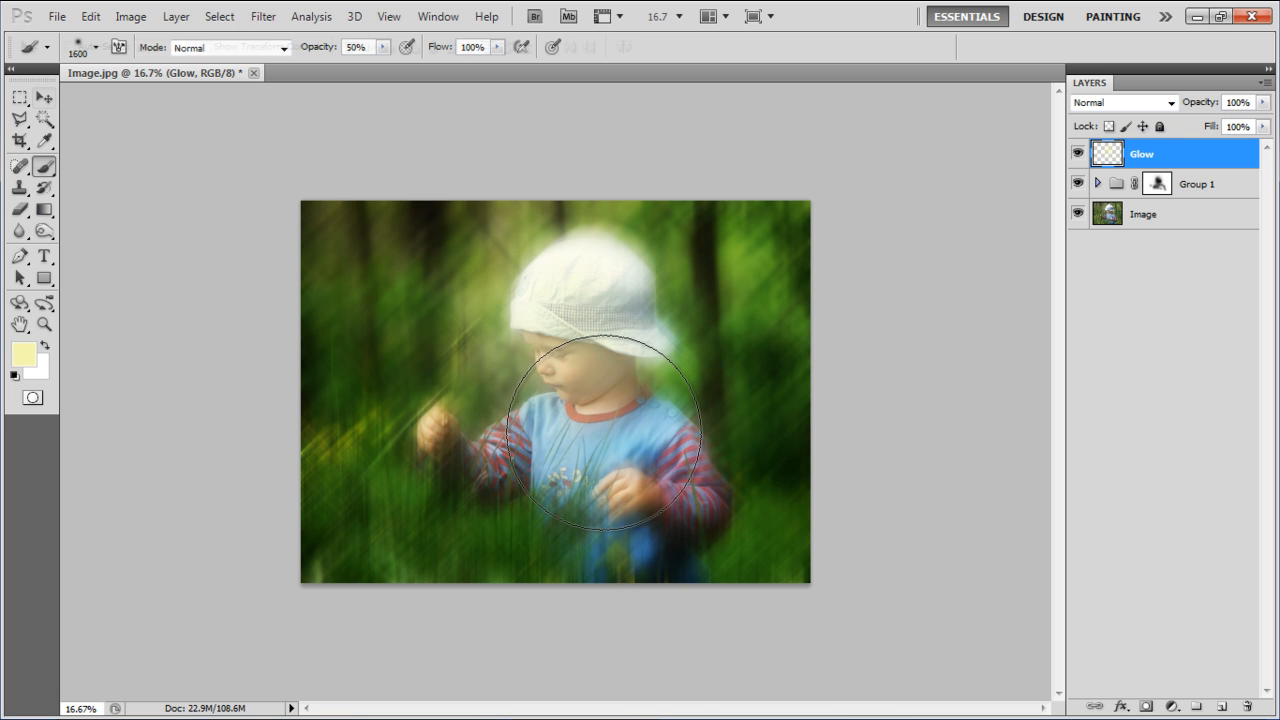
Set the Glow layer's blend mode to Overlay
left_click(1168, 104)
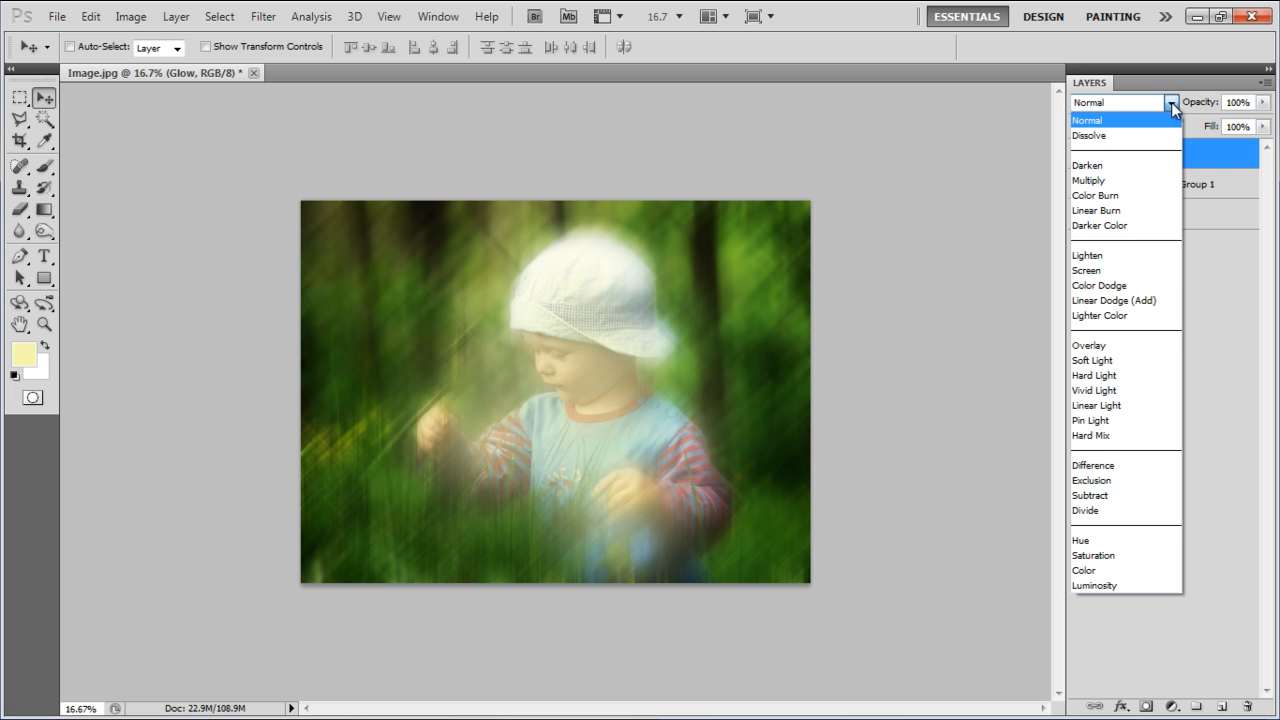
mouse_move(1102, 346)
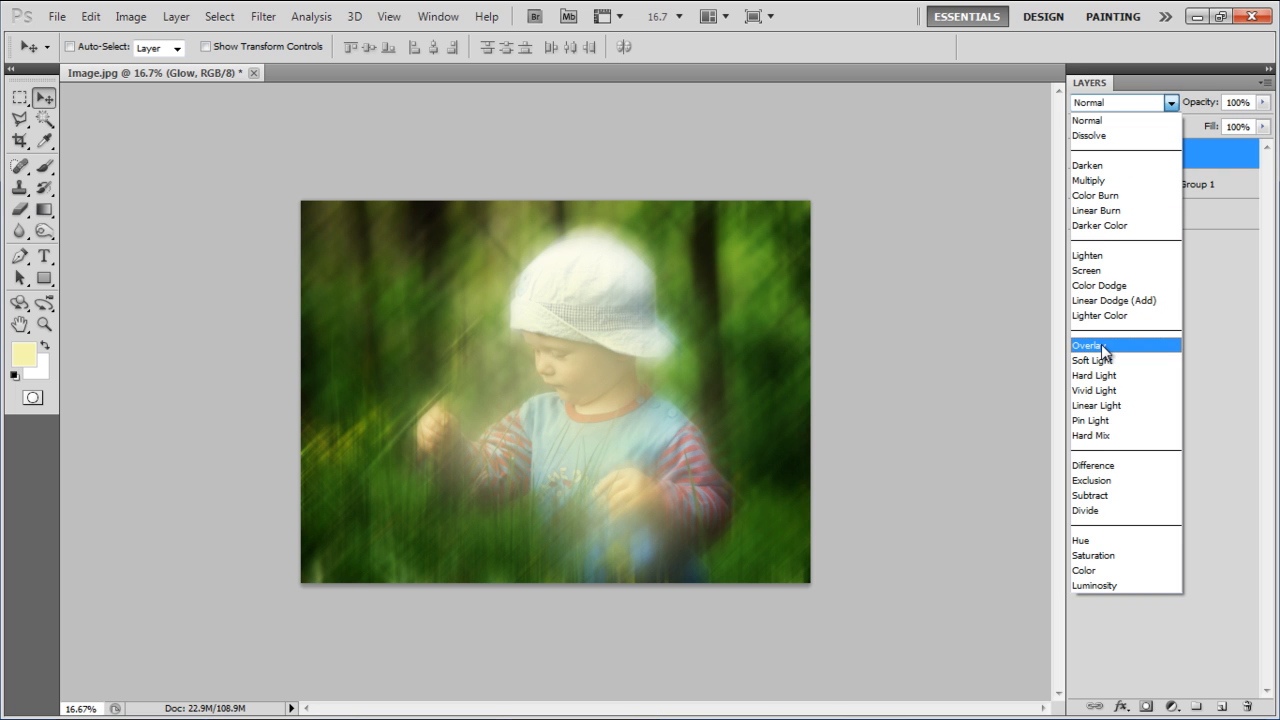
left_click(1088, 345)
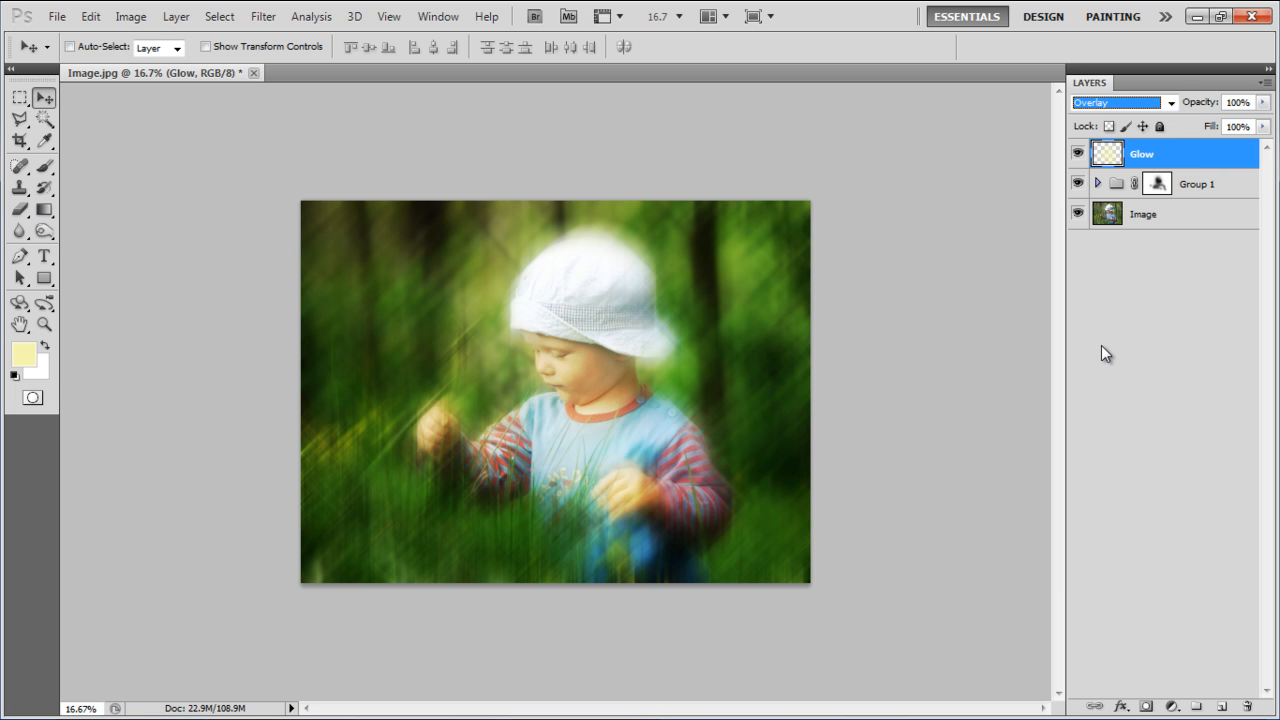